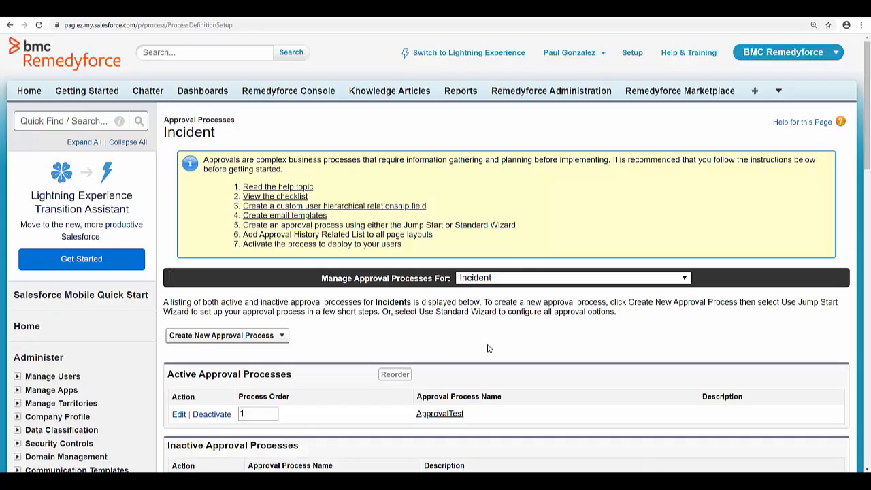
mouse_move(441, 414)
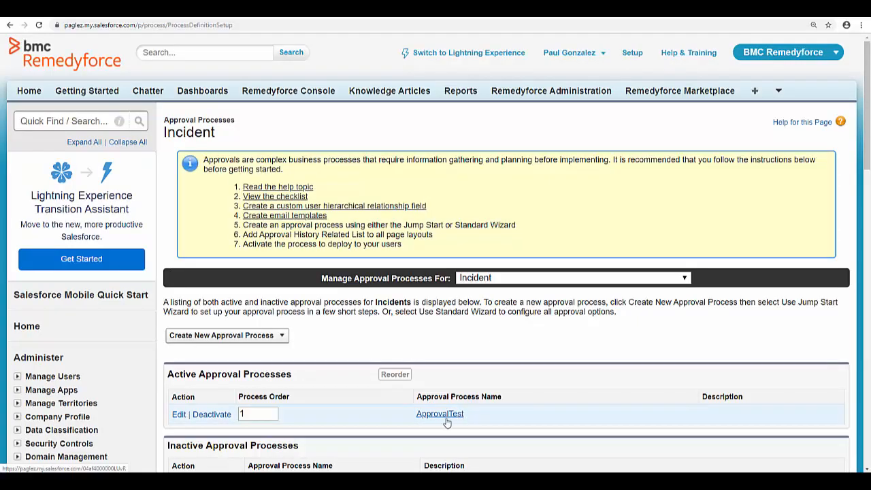
- View the ApprovalTest approval process detail page for Incident
click(440, 414)
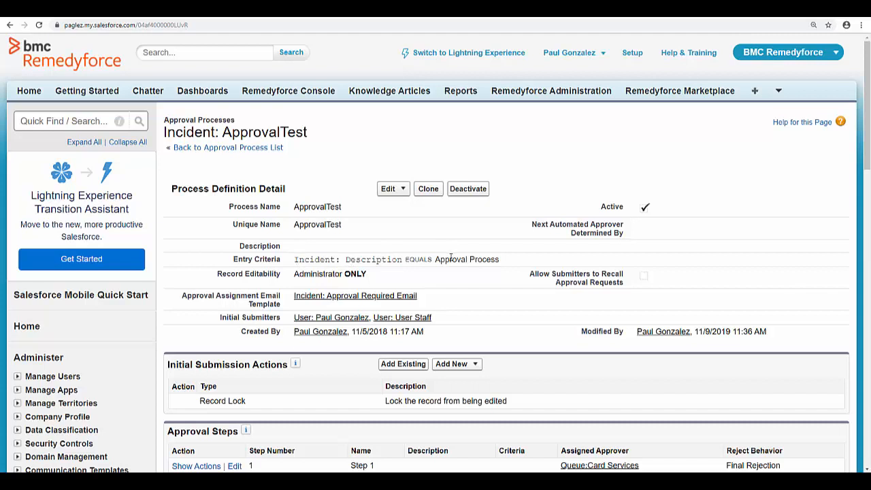
mouse_move(506, 266)
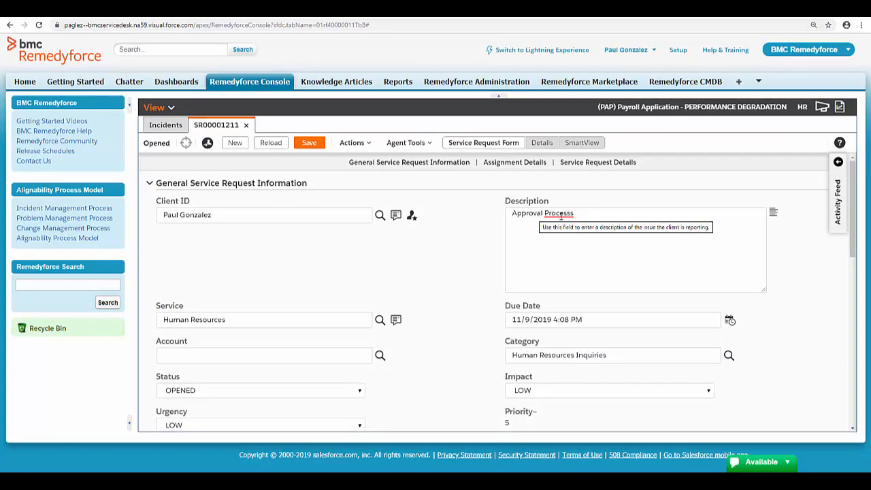
click(635, 248)
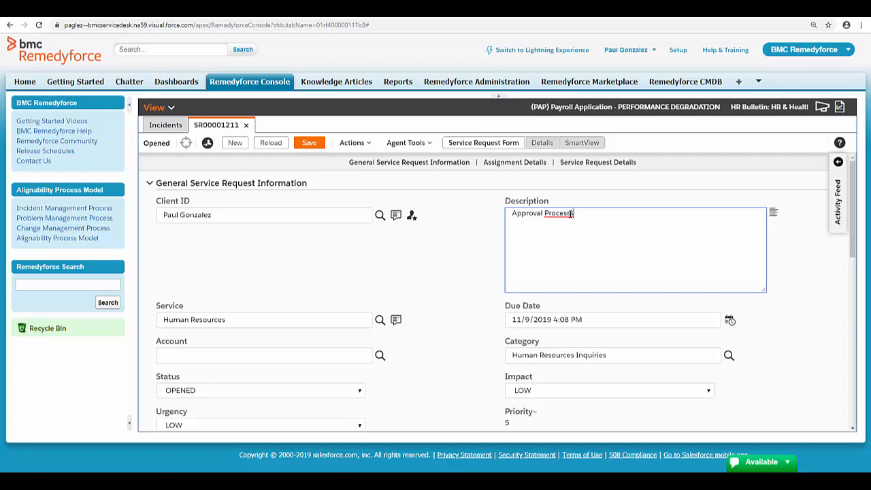
mouse_move(598, 162)
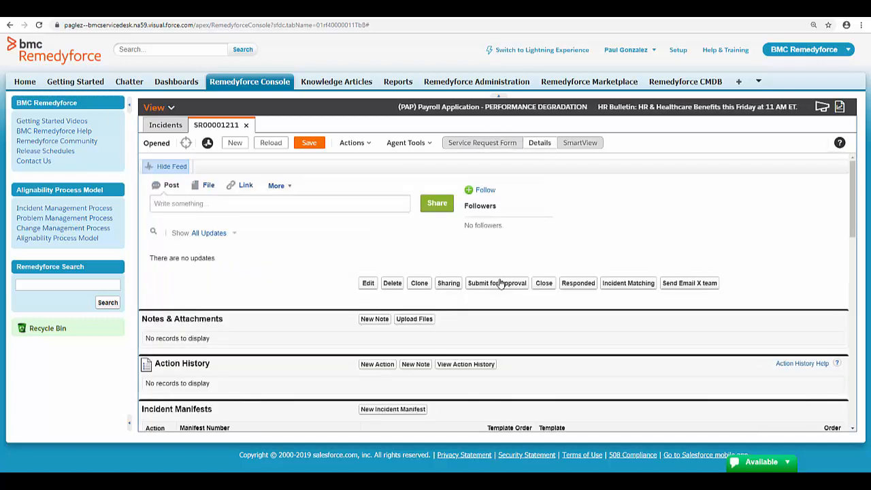
click(497, 284)
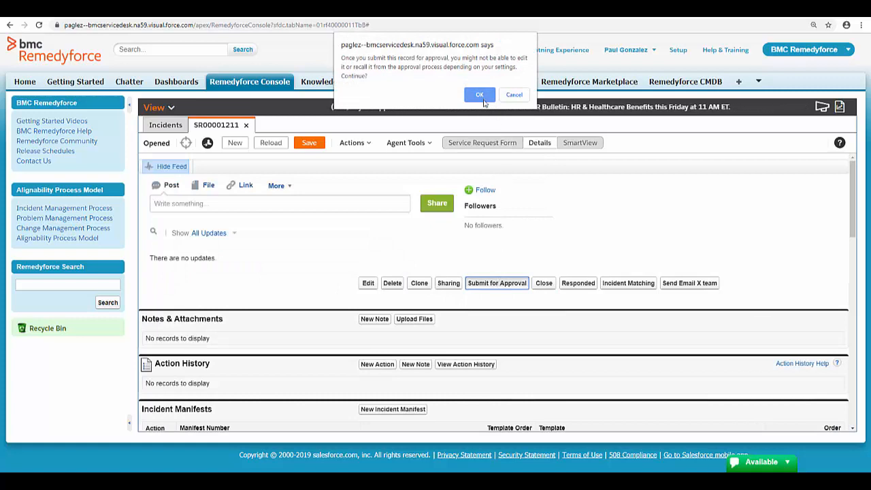
click(480, 96)
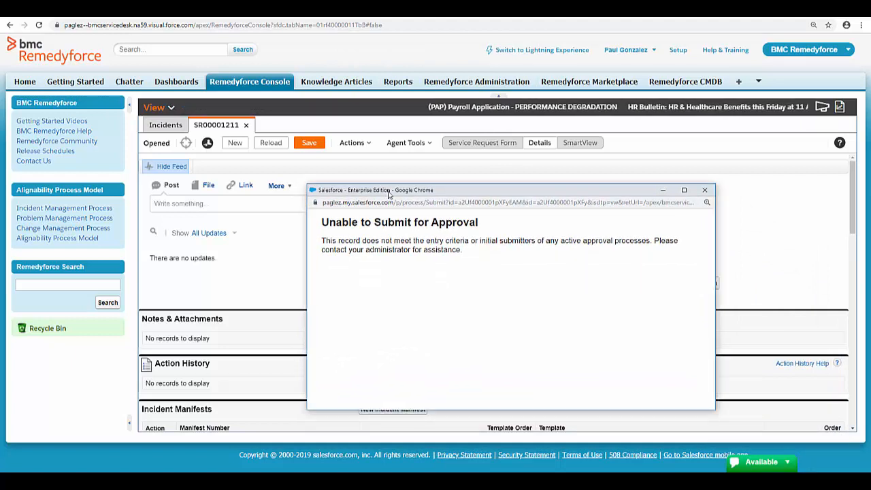
click(705, 191)
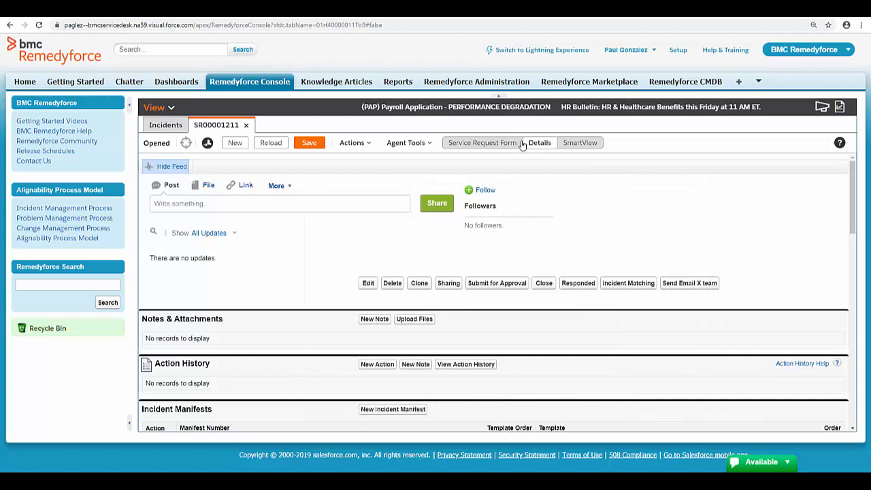
click(482, 143)
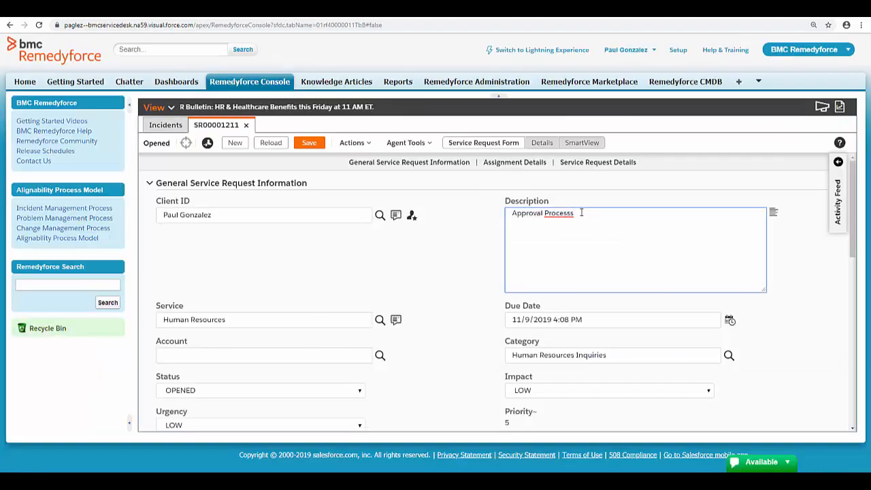
- Resubmit service request 00001211 for approval from its Details and confirm the prompt
click(309, 143)
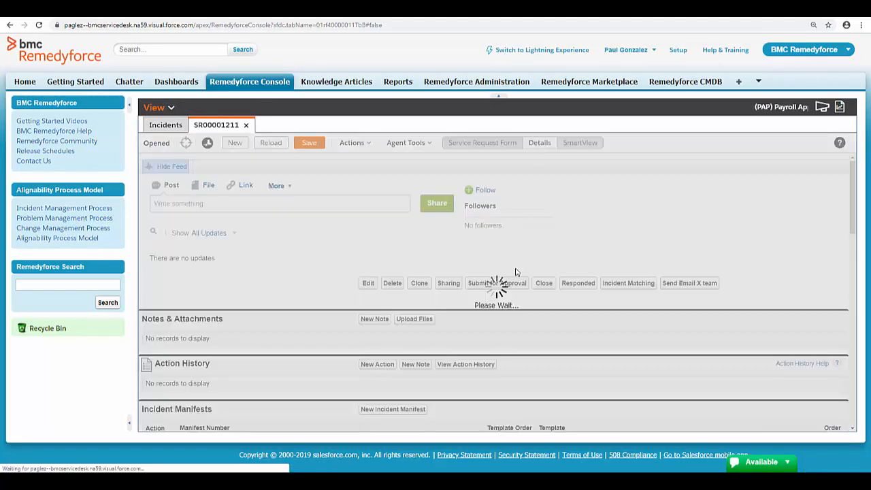
click(497, 284)
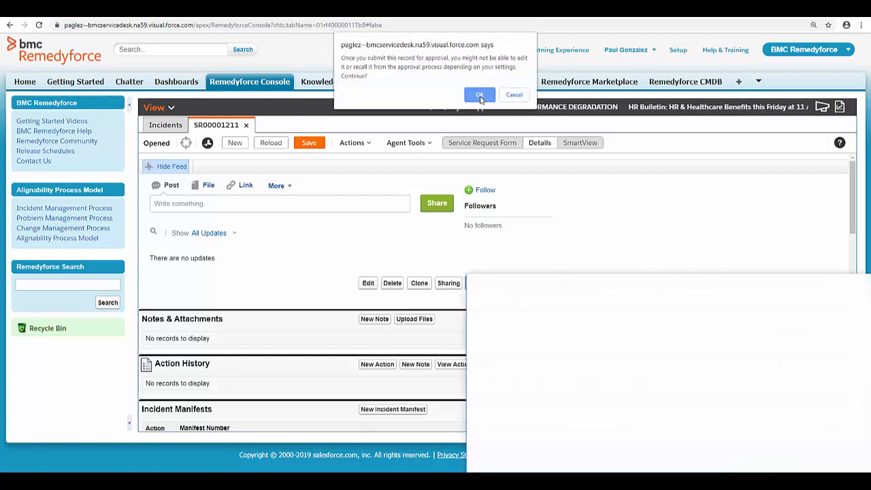
click(480, 95)
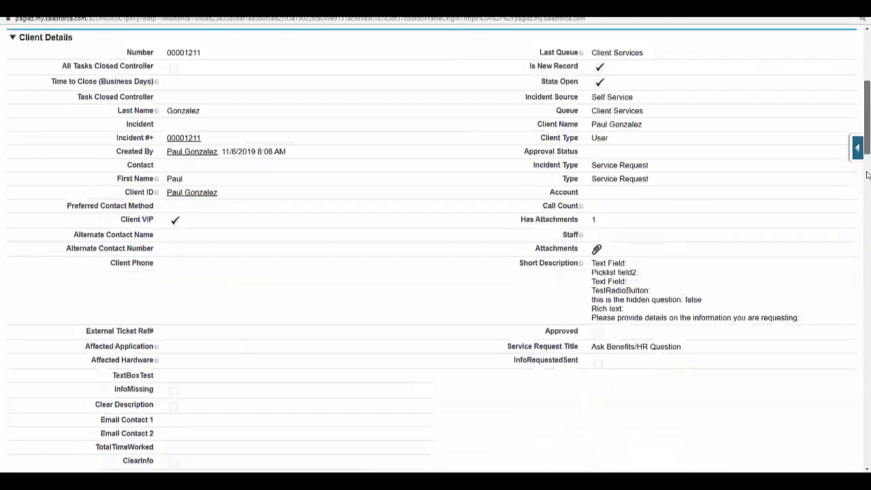
scroll(down, 3)
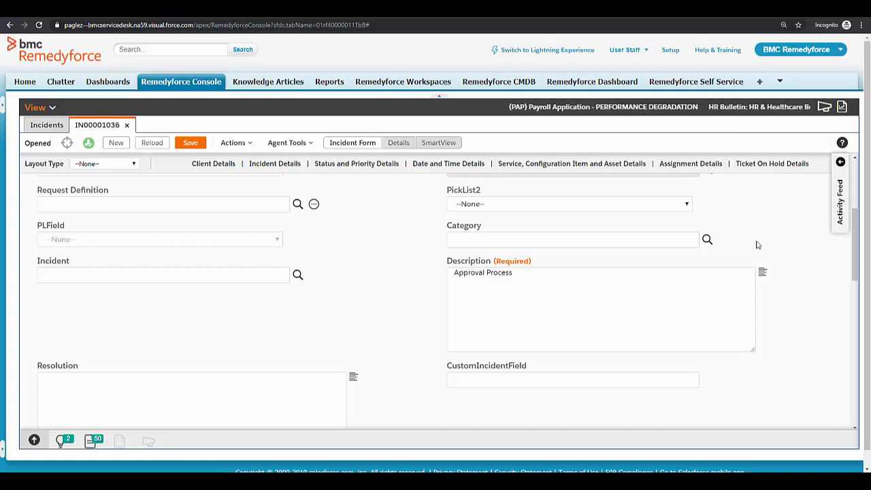
mouse_move(653, 54)
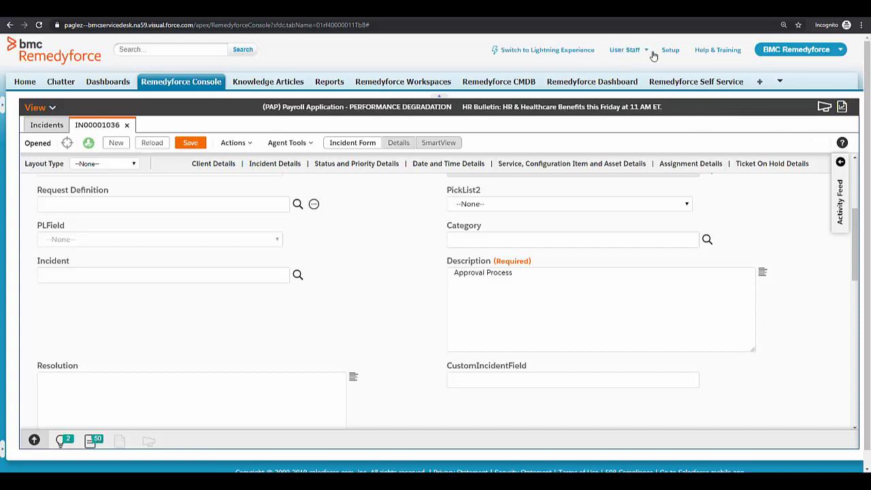
mouse_move(625, 49)
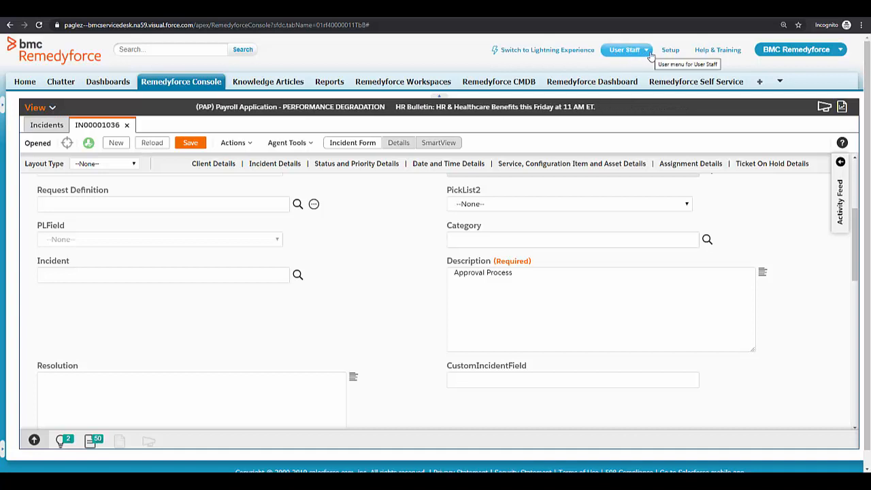
mouse_move(469, 265)
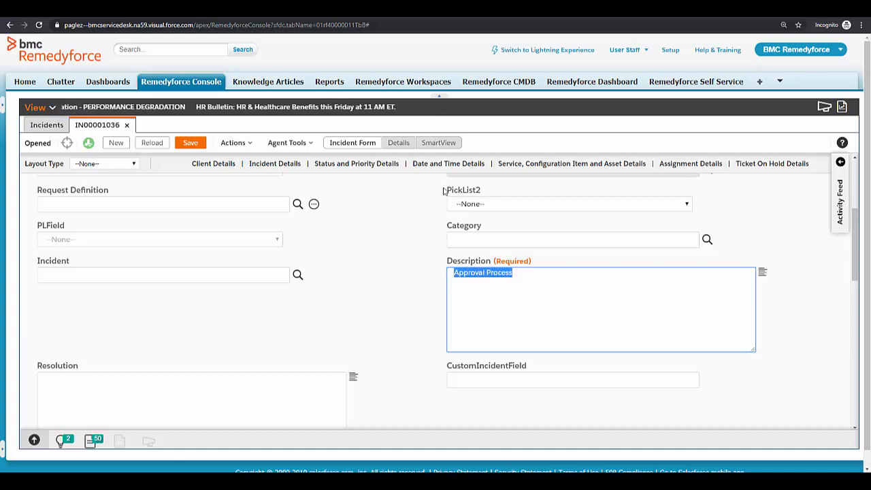
- Submit incident IN00001036 for approval from its Details and confirm
click(398, 143)
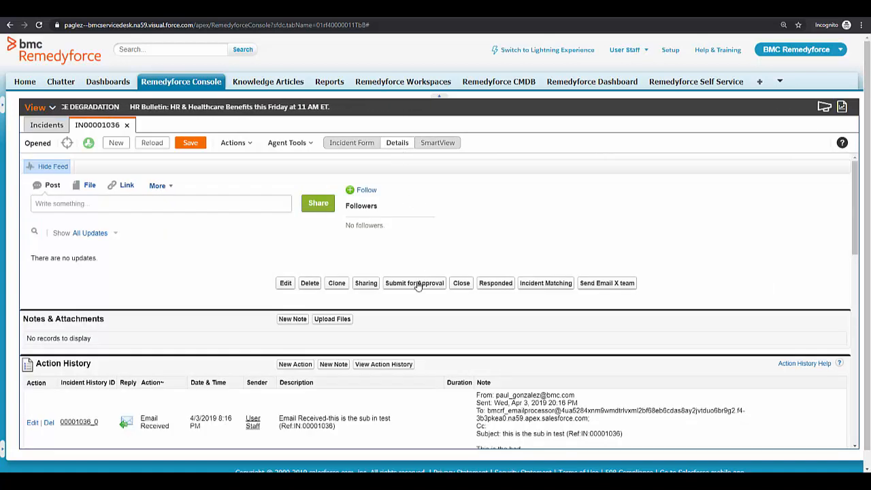
click(414, 283)
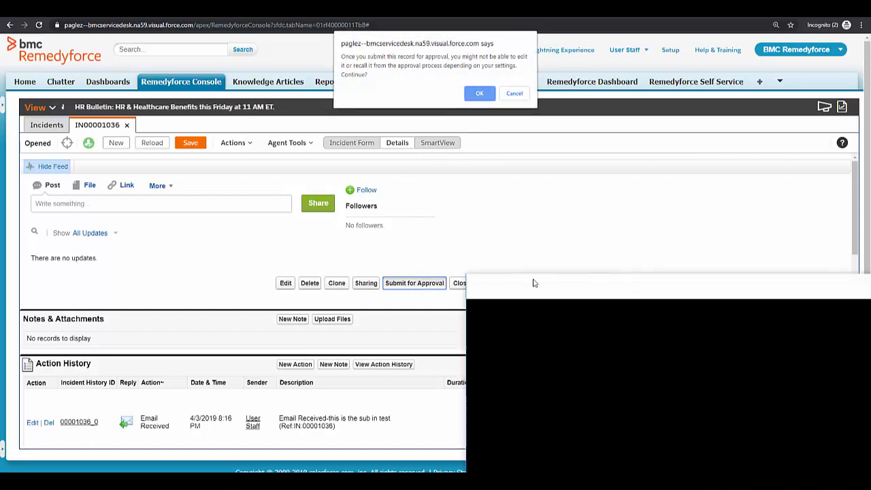
click(479, 93)
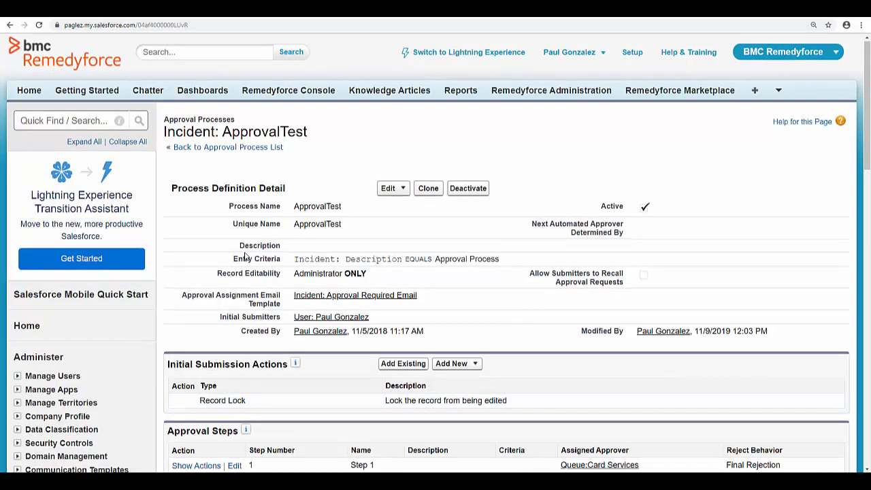
scroll(down, 3)
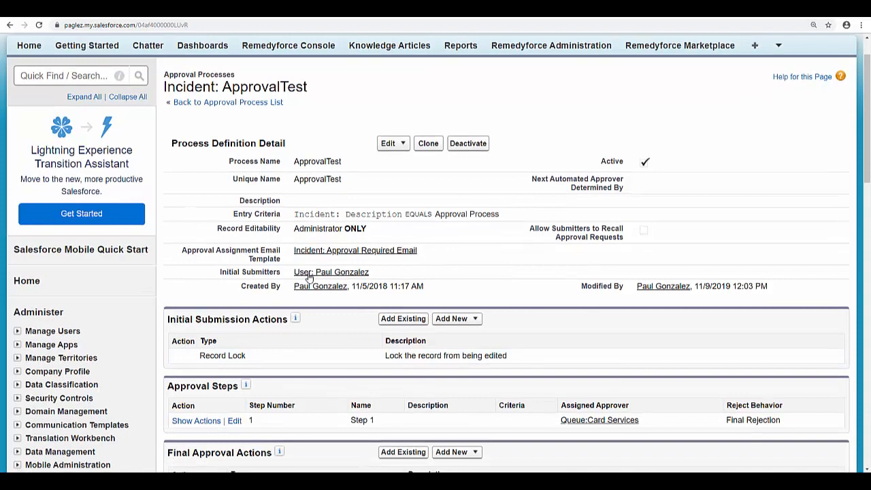
mouse_move(331, 272)
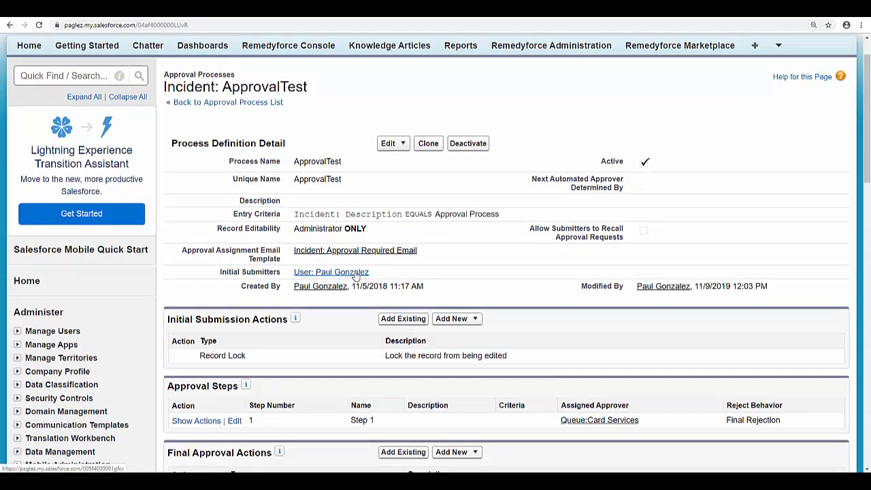
click(389, 143)
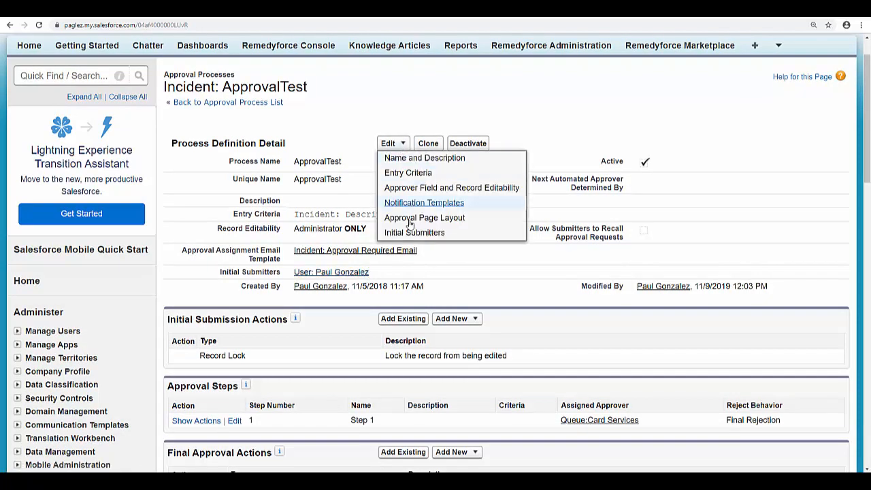
click(425, 202)
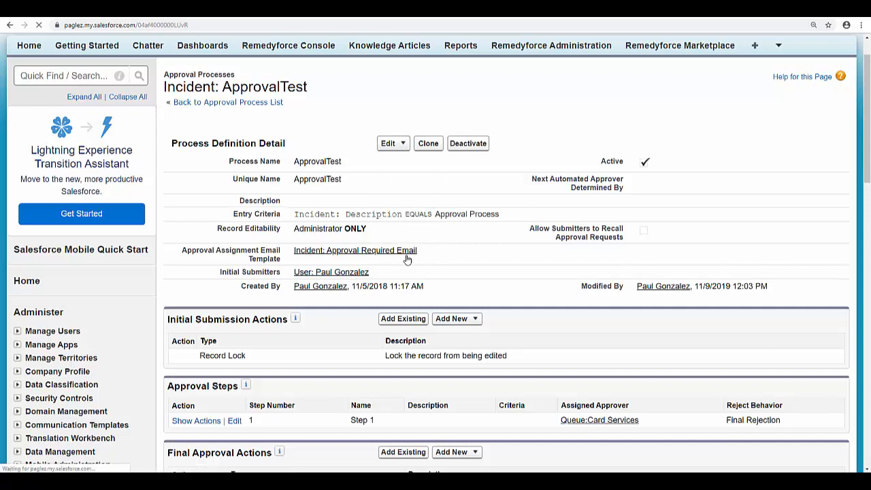
click(388, 143)
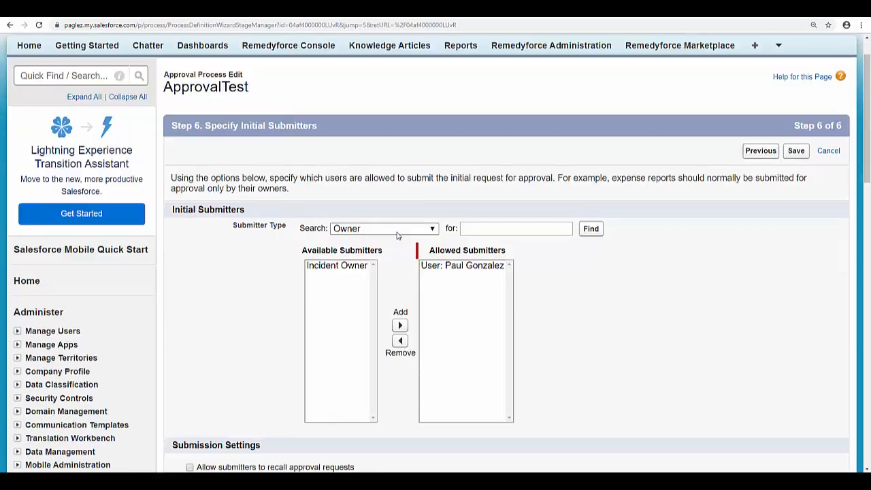
click(384, 229)
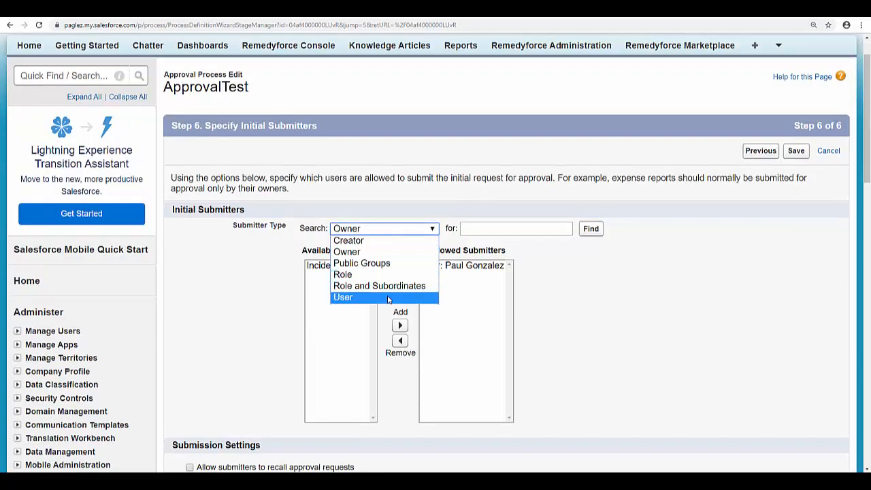
click(344, 297)
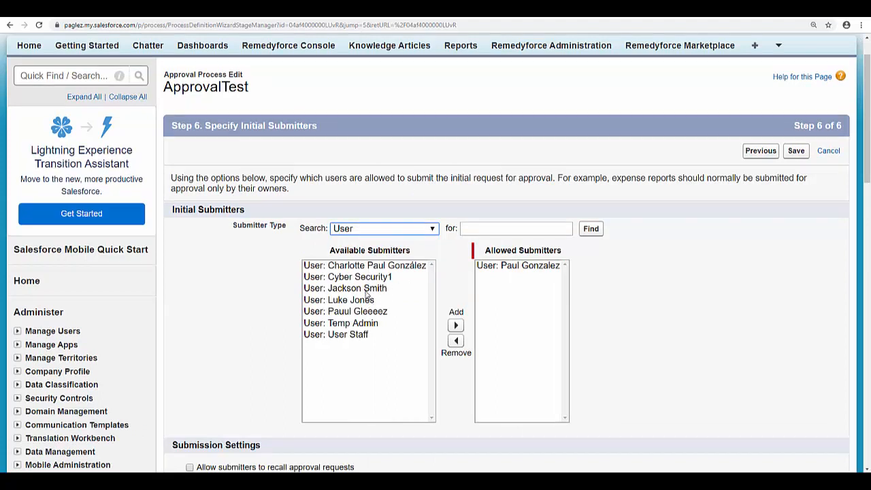
click(349, 335)
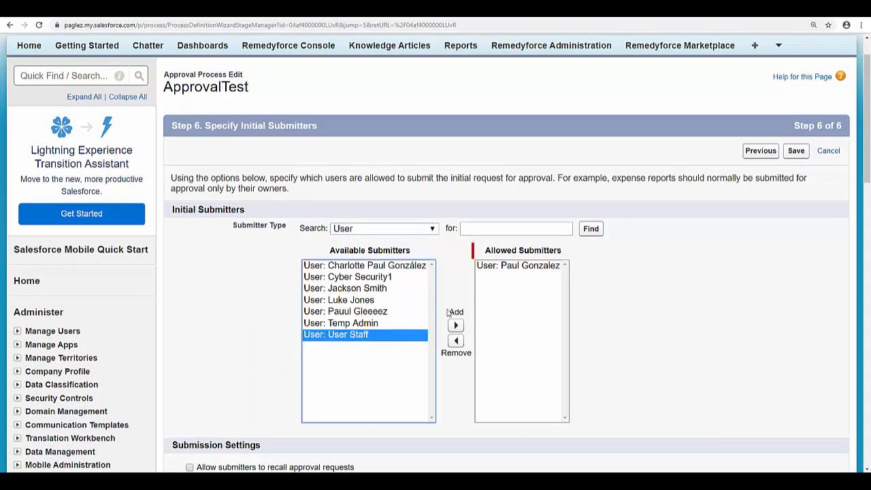
click(456, 324)
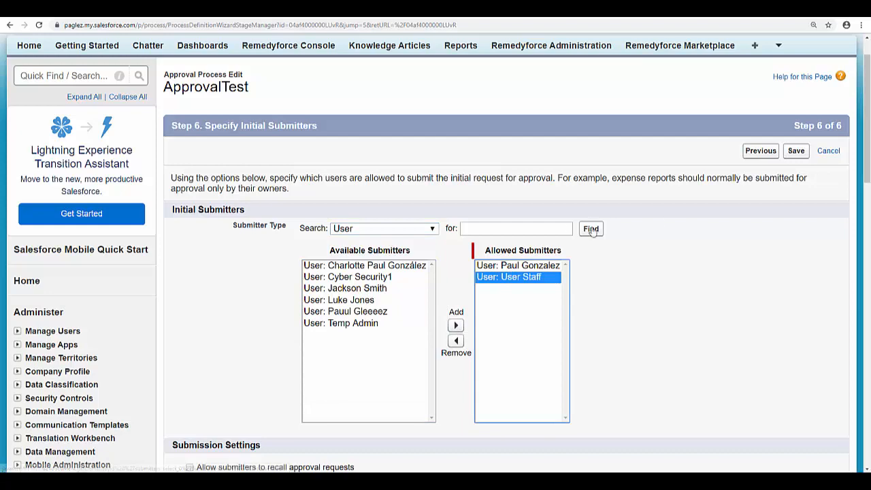
click(795, 150)
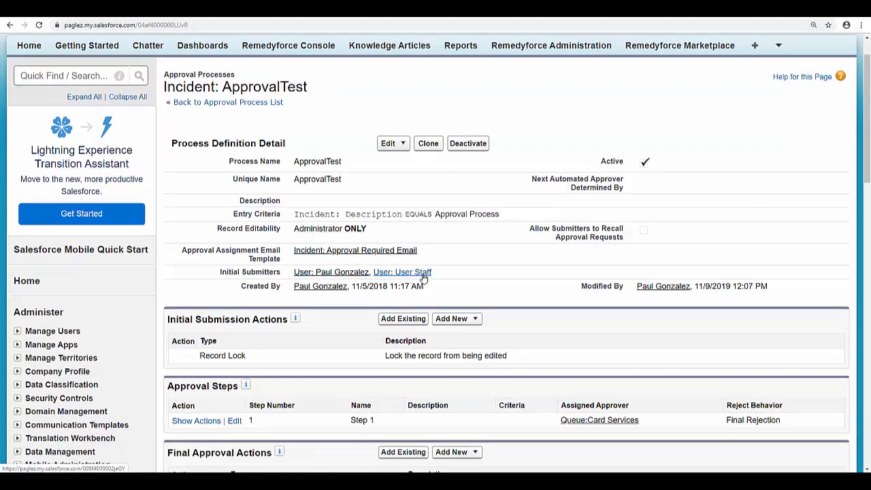
mouse_move(439, 275)
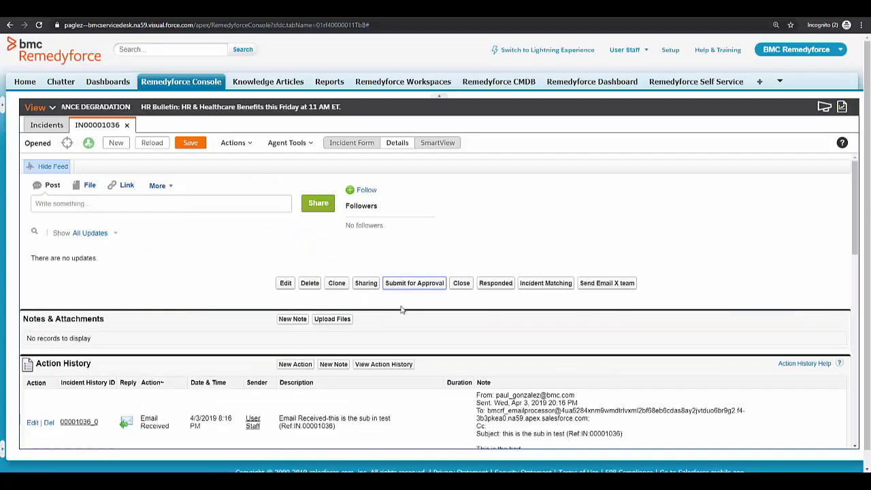
- Submit incident IN00001036 for approval and check Approval History shows Step 1 Pending with Card Services
click(414, 282)
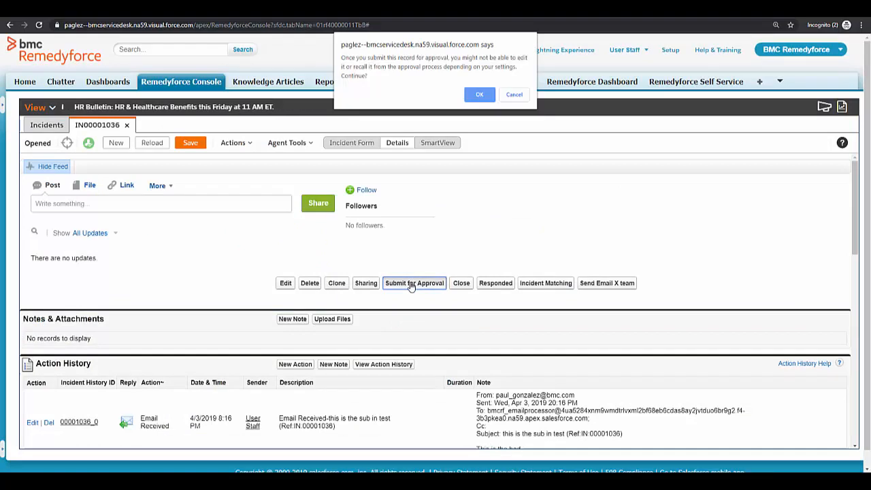
click(479, 96)
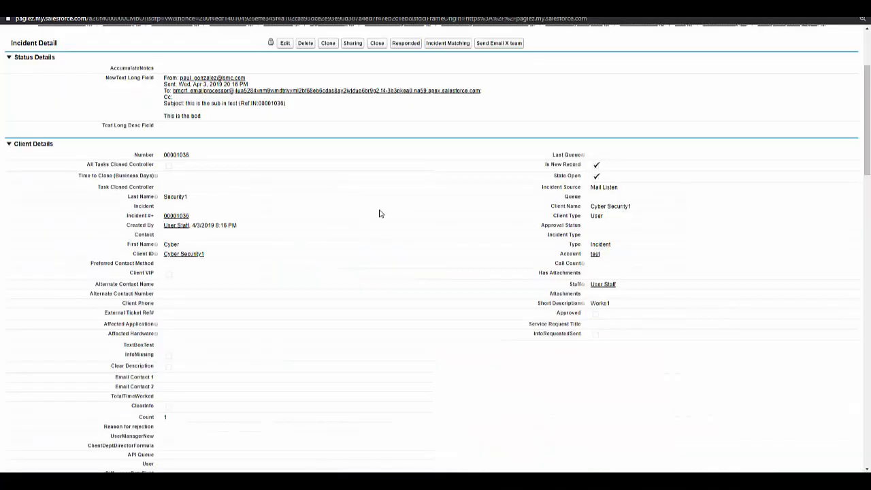
scroll(down, 3)
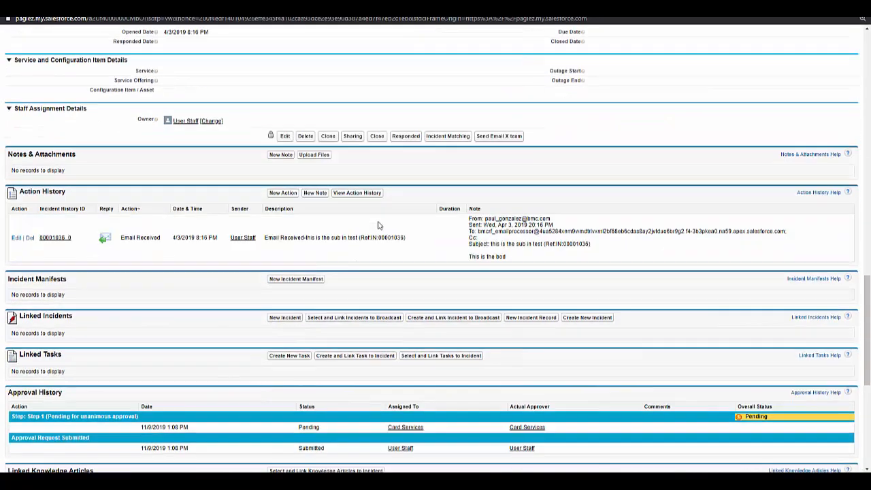
scroll(down, 3)
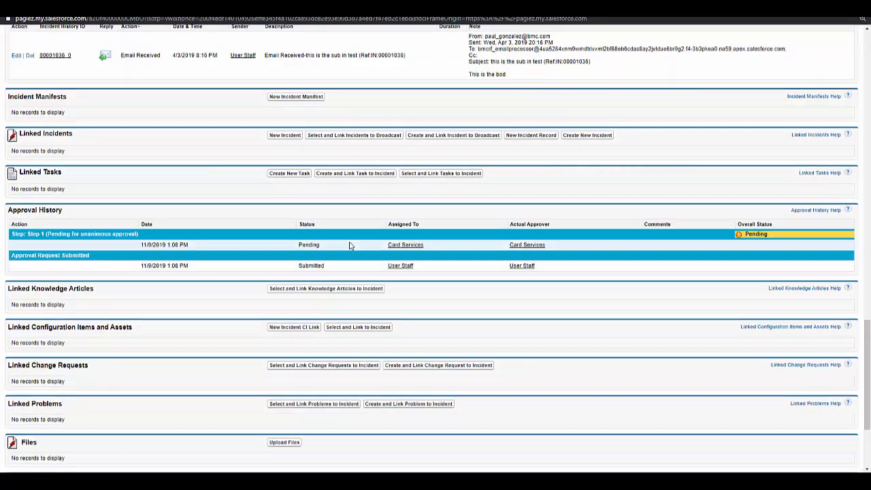